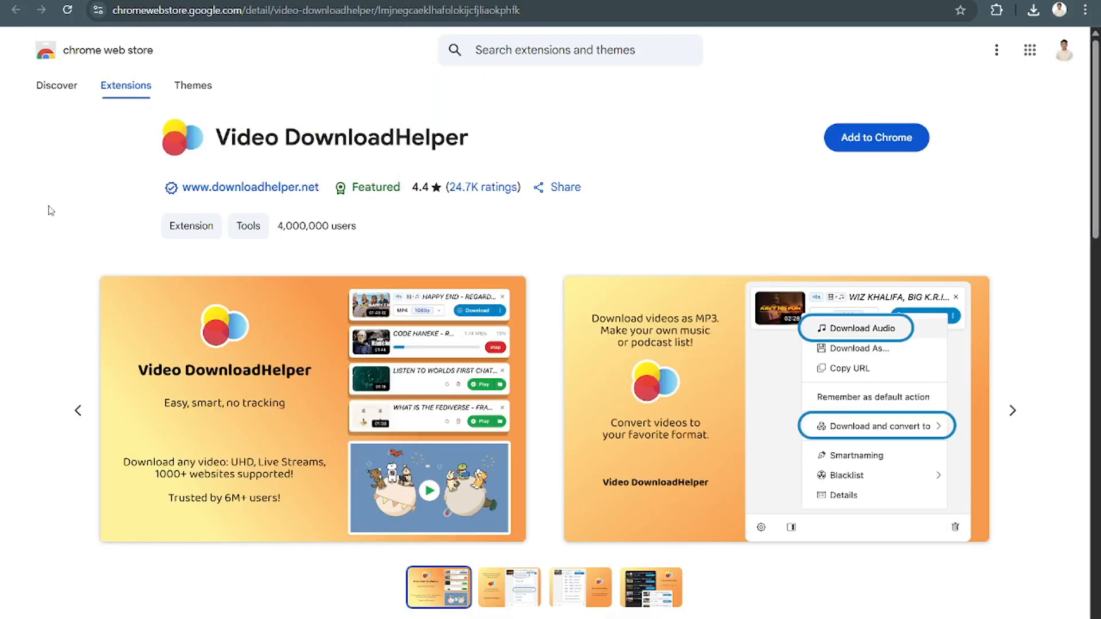
mouse_move(0, 120)
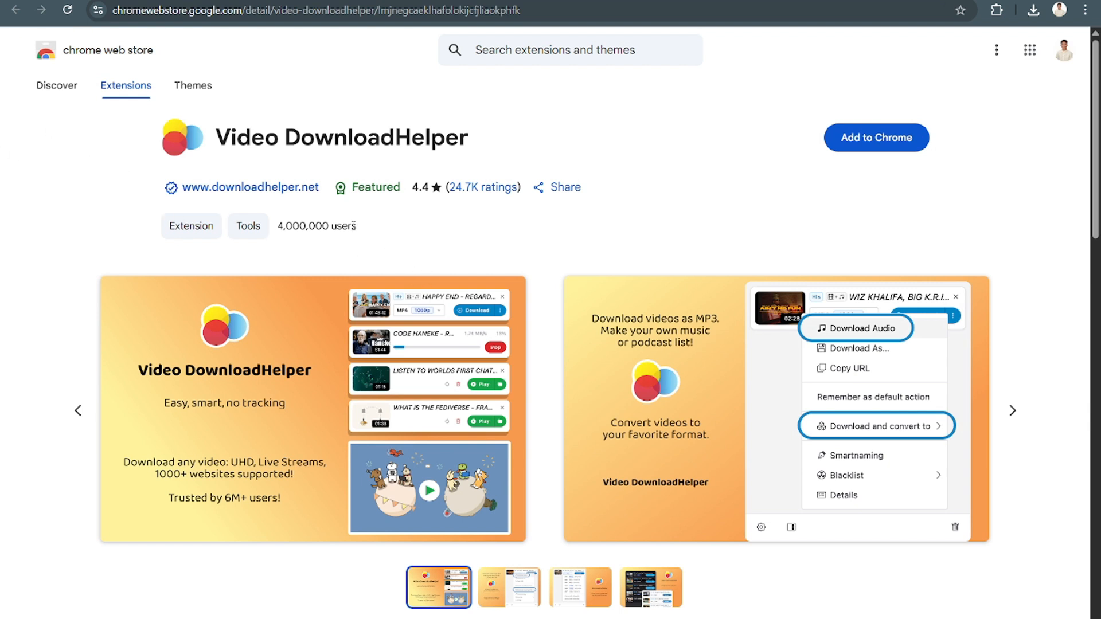
mouse_move(262, 33)
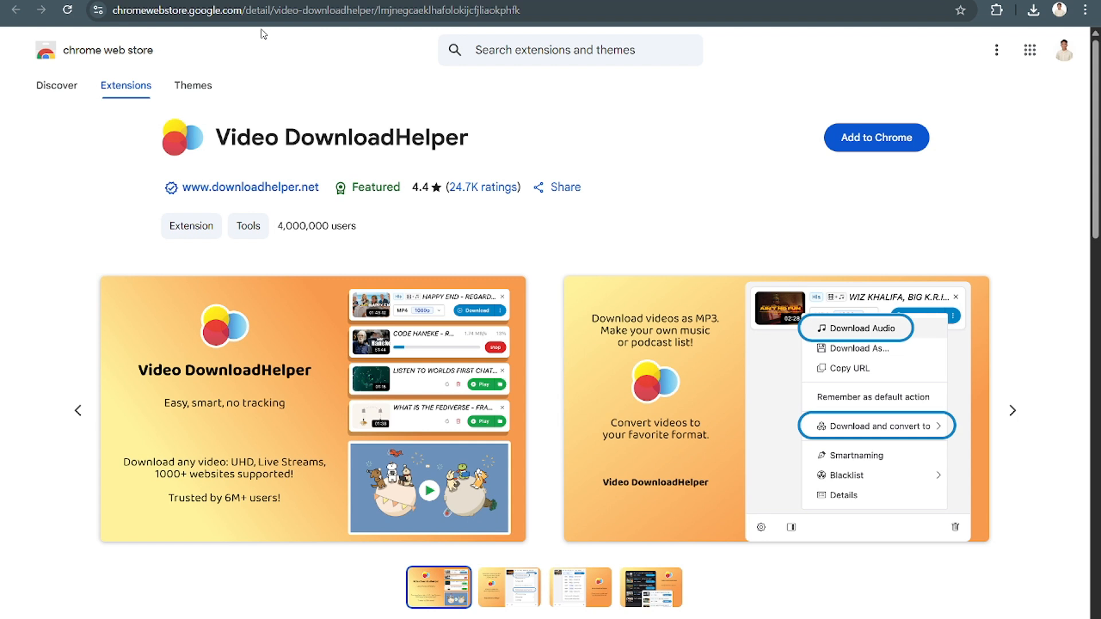
mouse_move(413, 77)
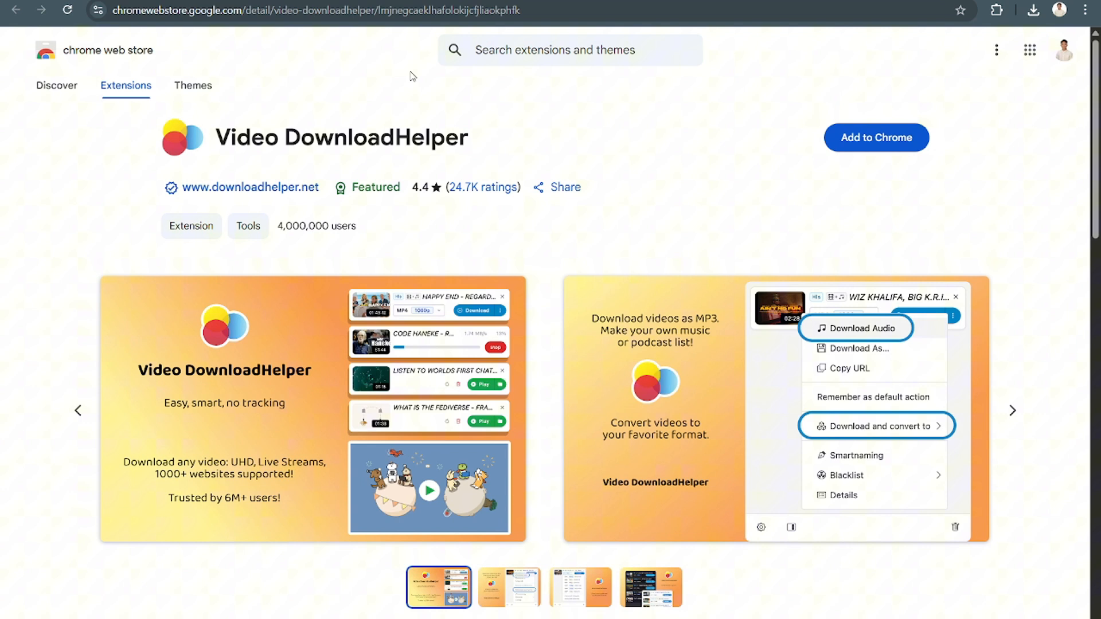
mouse_move(417, 54)
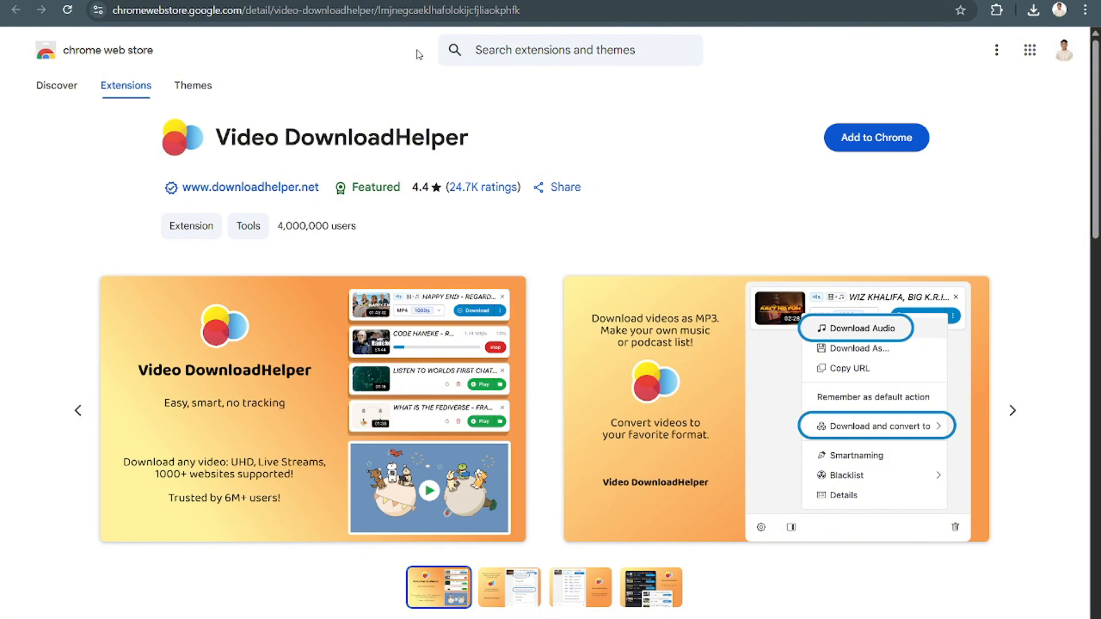
mouse_move(67, 63)
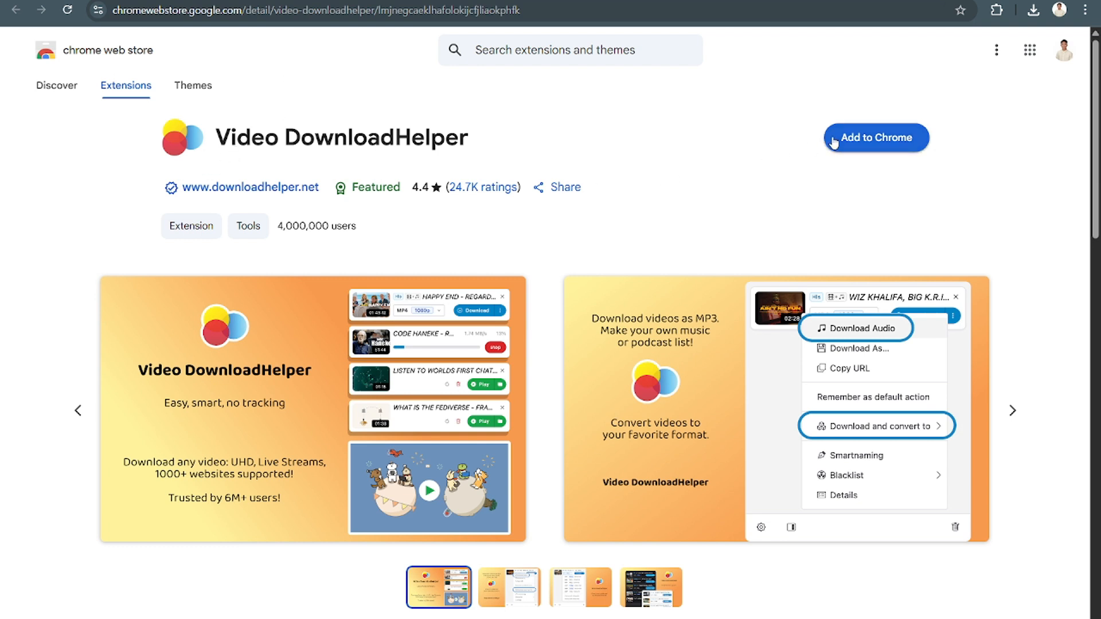
Add the Video DownloadHelper extension to Chrome and confirm the install
click(875, 137)
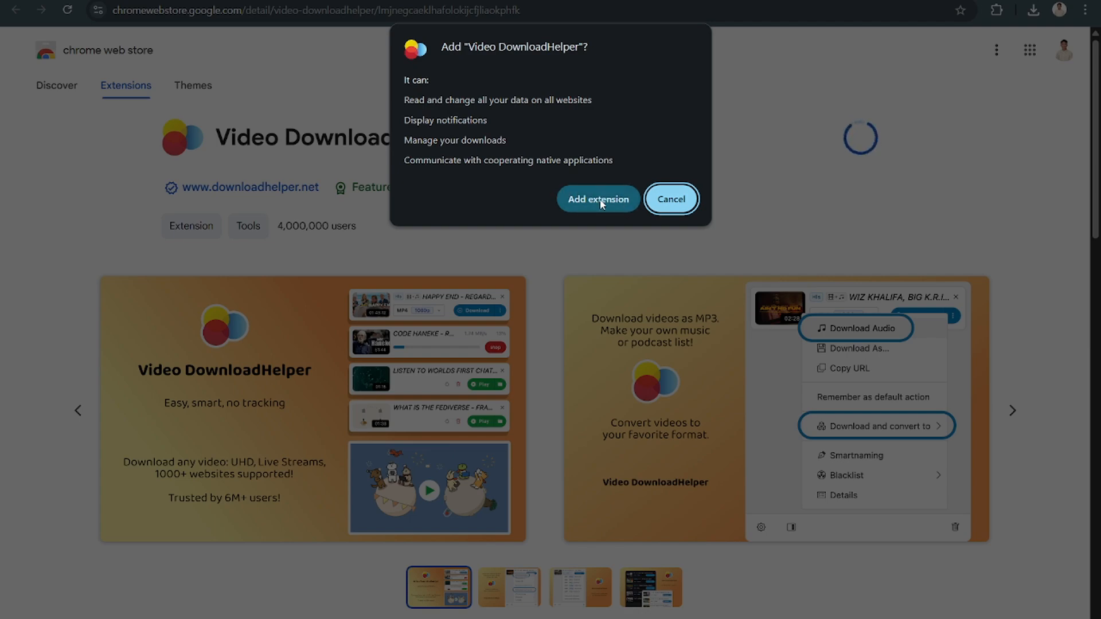
click(597, 198)
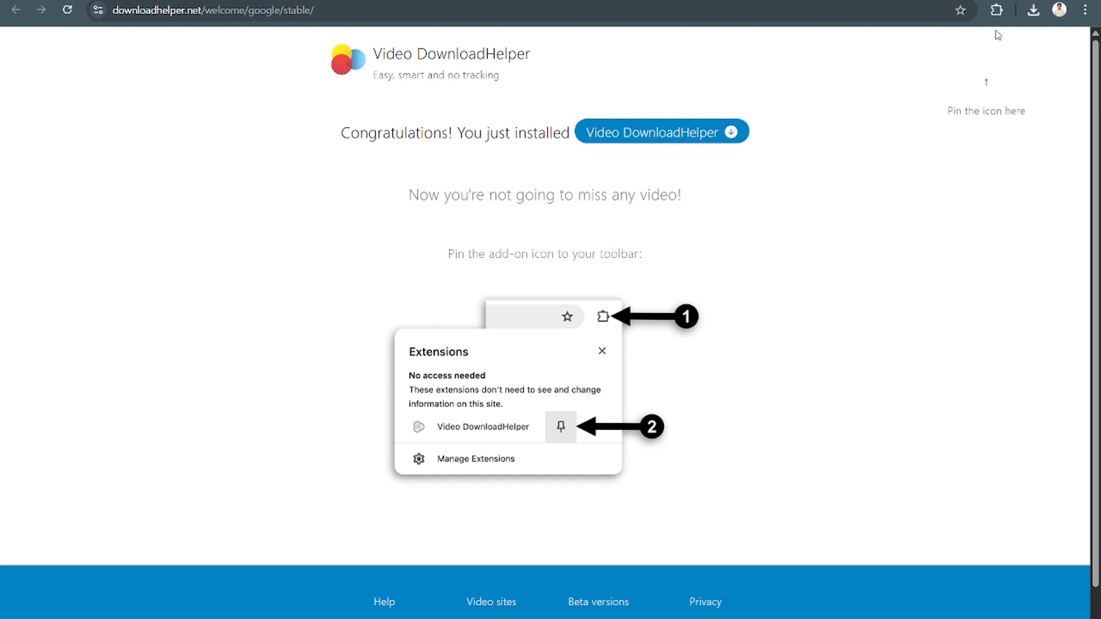
Turn on Pin to toolbar in Video DownloadHelper's extension Details
click(995, 9)
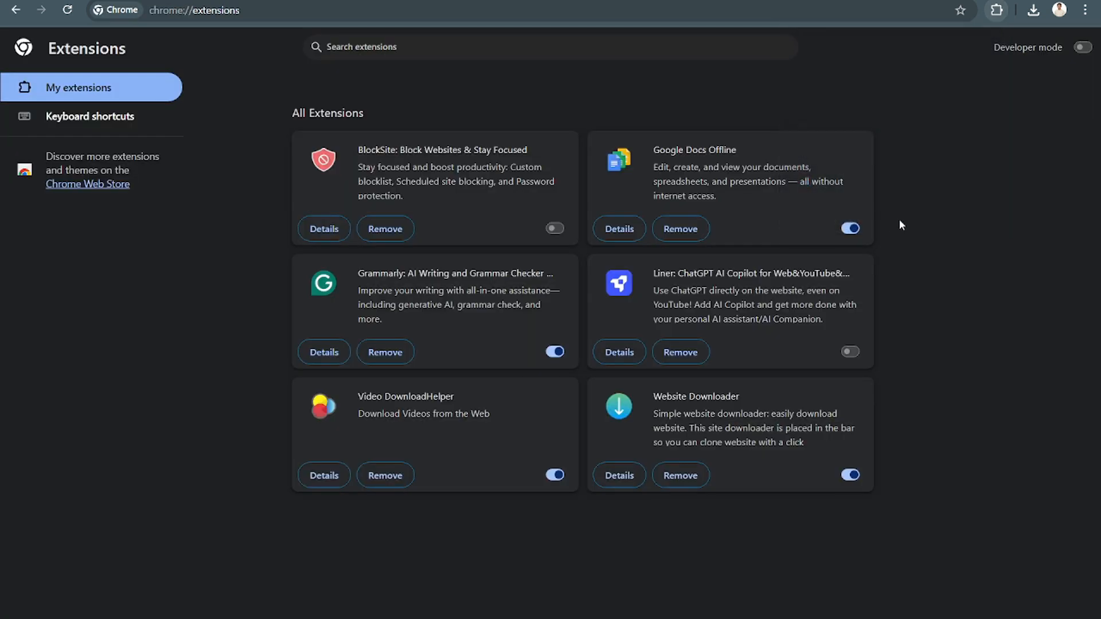
mouse_move(558, 545)
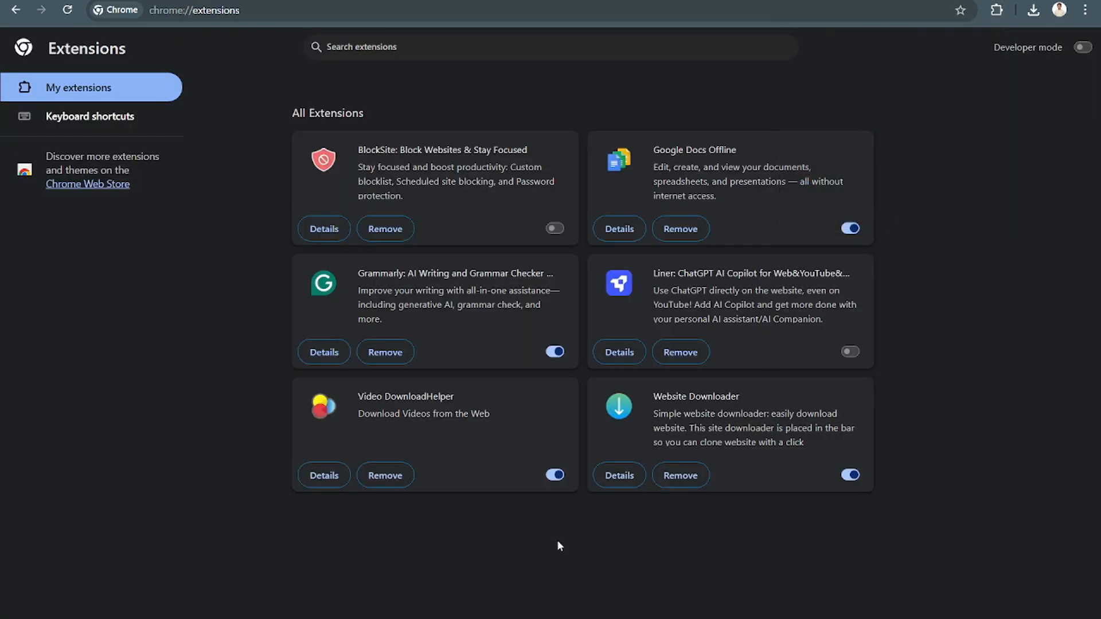
click(323, 475)
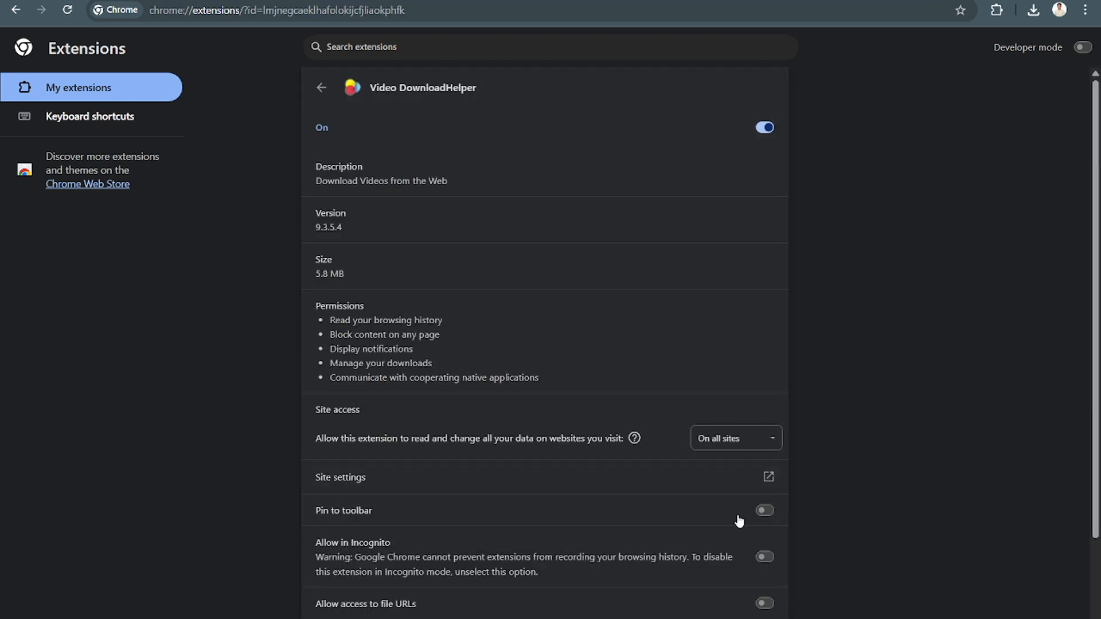
click(763, 510)
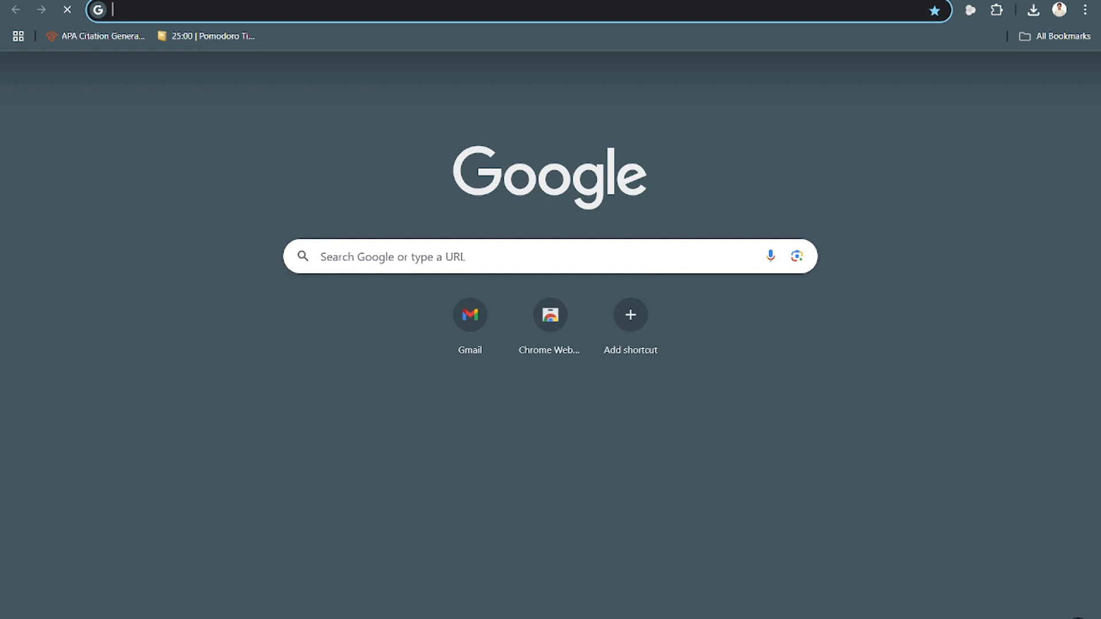
Search Google for Patreon video and open the Patreon for video creators result
text(Youtube.com)
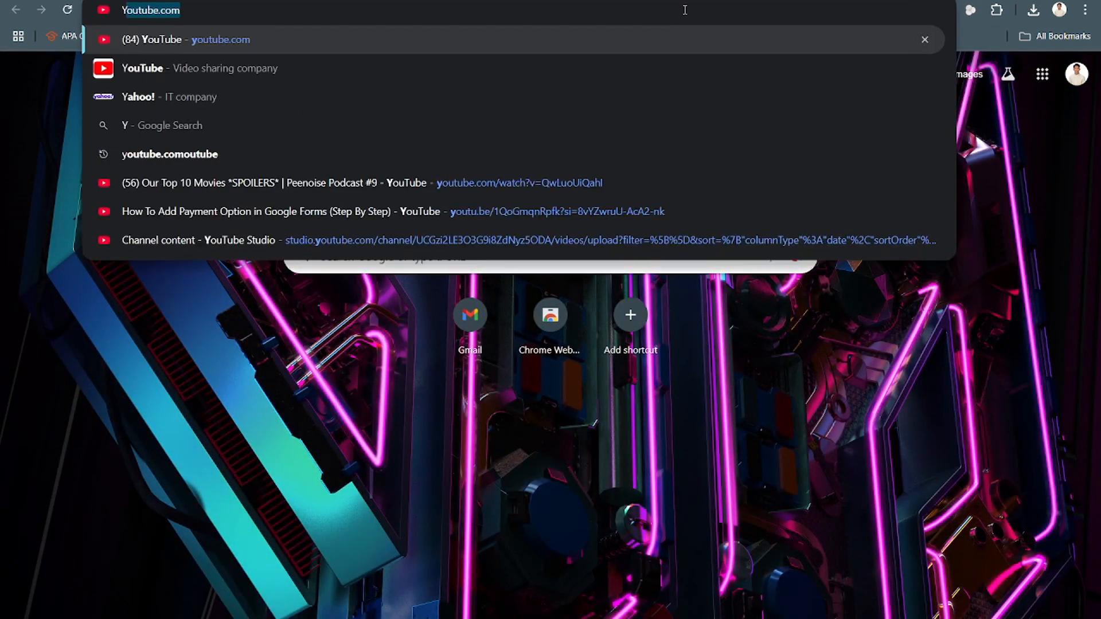
text(Patreoi)
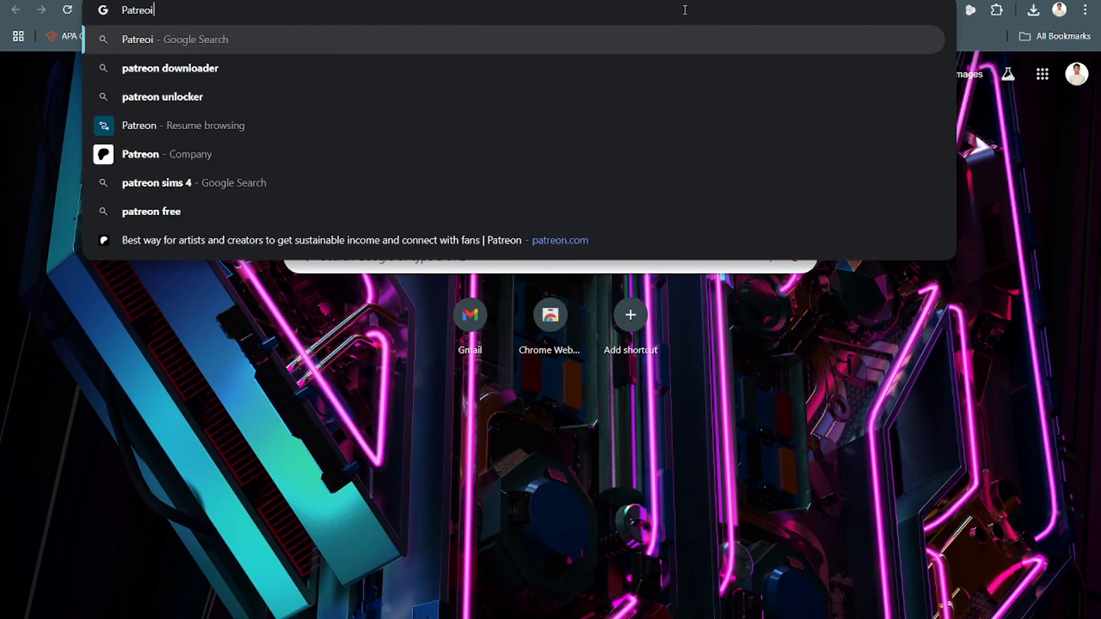
text(paypal.com/myaccount/activities/details/83V11159BN720262F)
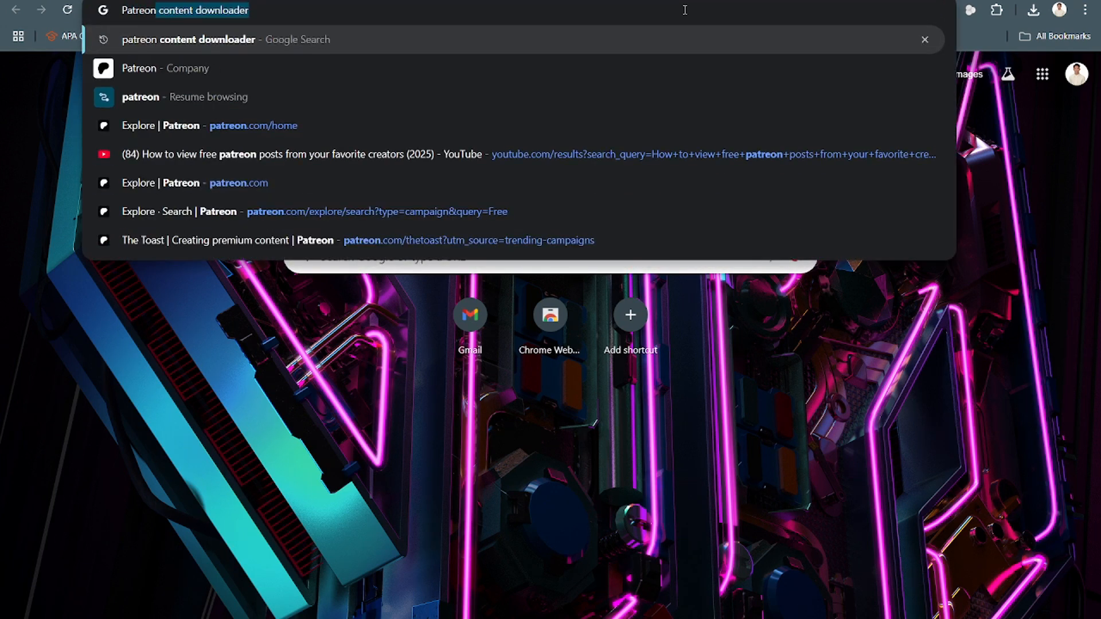
key(Backspace)
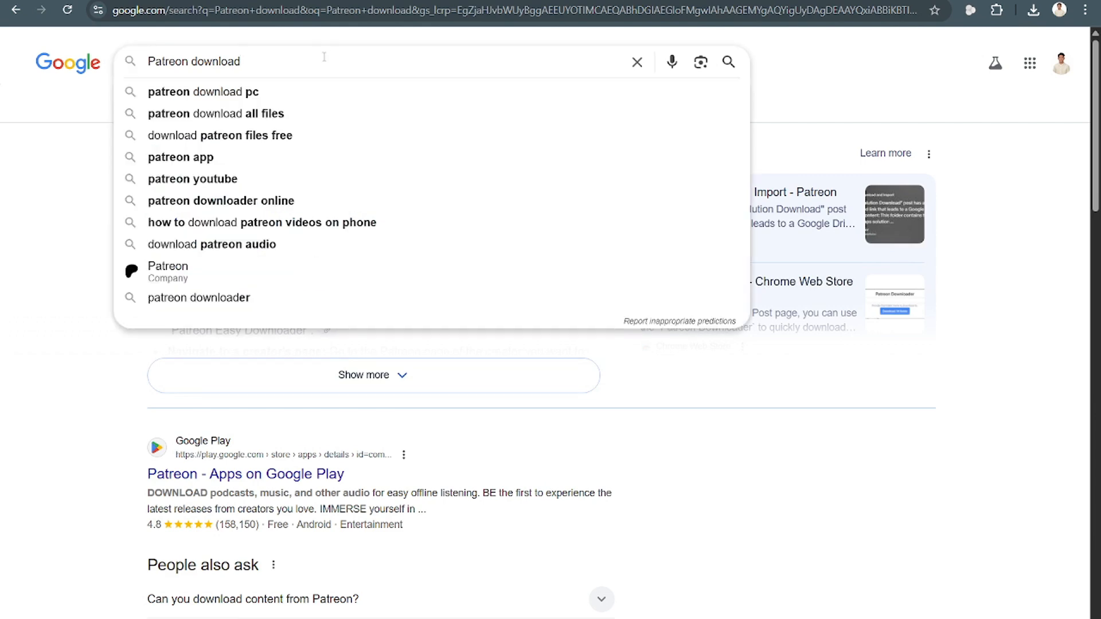
key(Backspace)
text(vide)
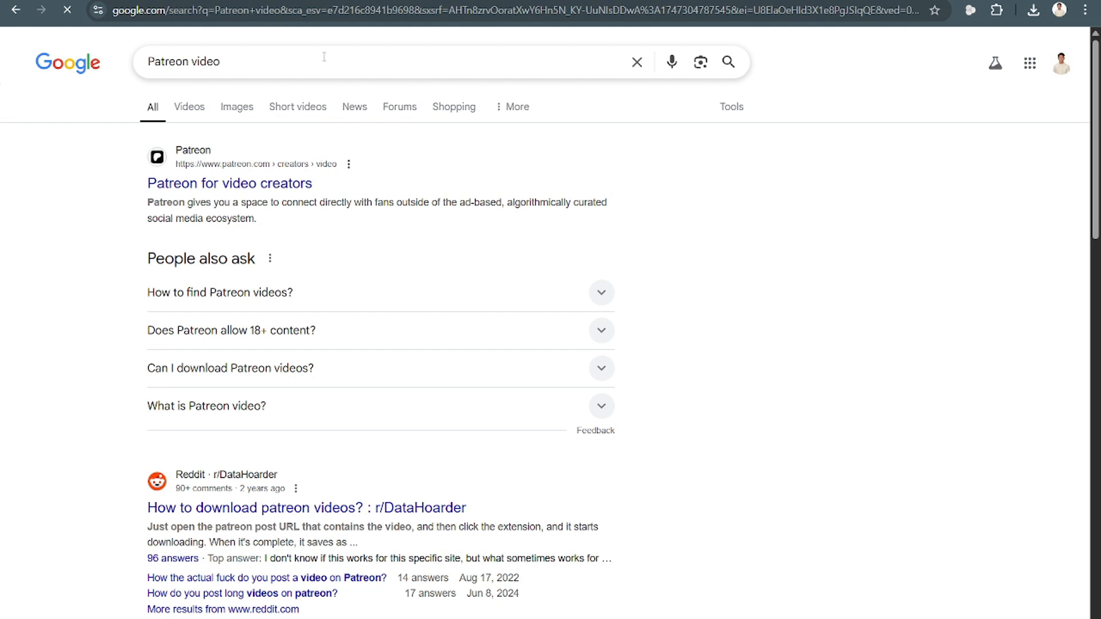
click(229, 183)
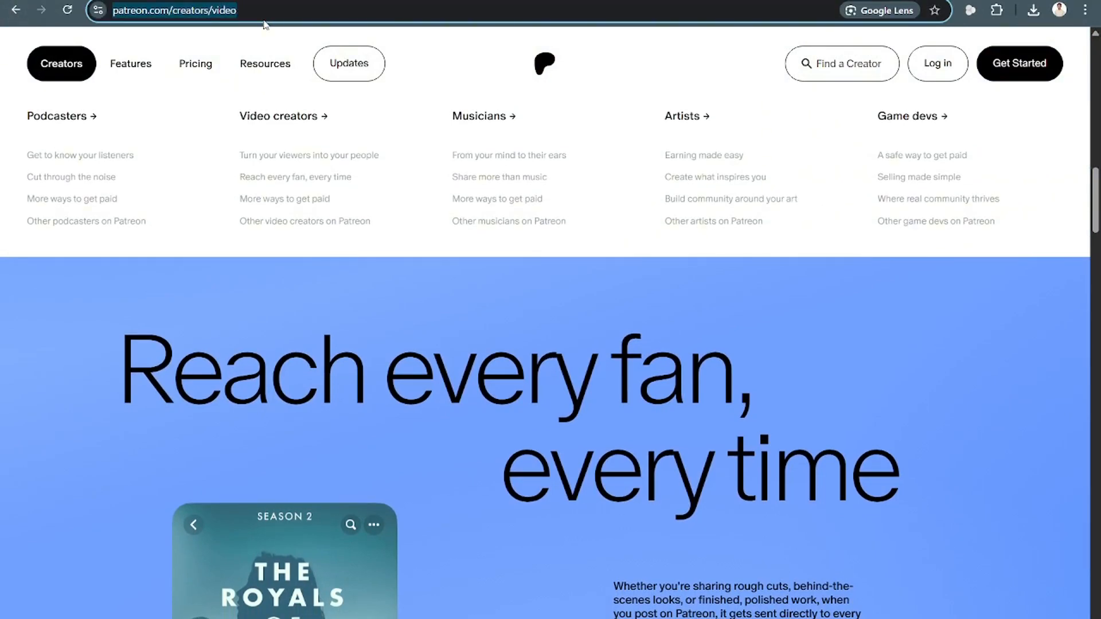
Scroll Patreon and open the recommended Complex Sims creator page
text(Patrea)
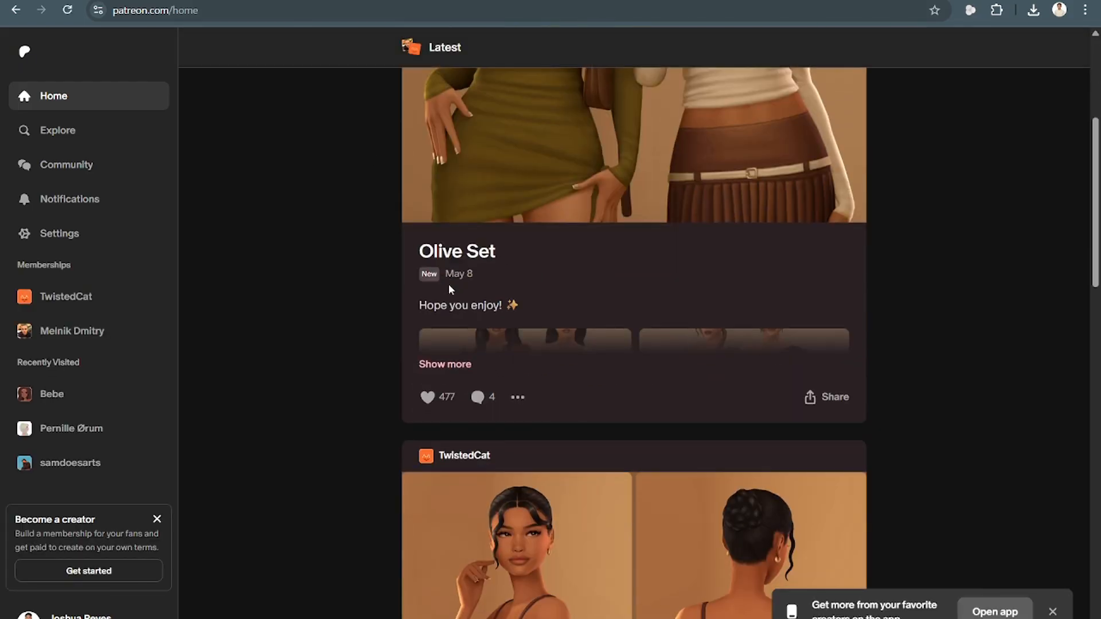
scroll(down, 3)
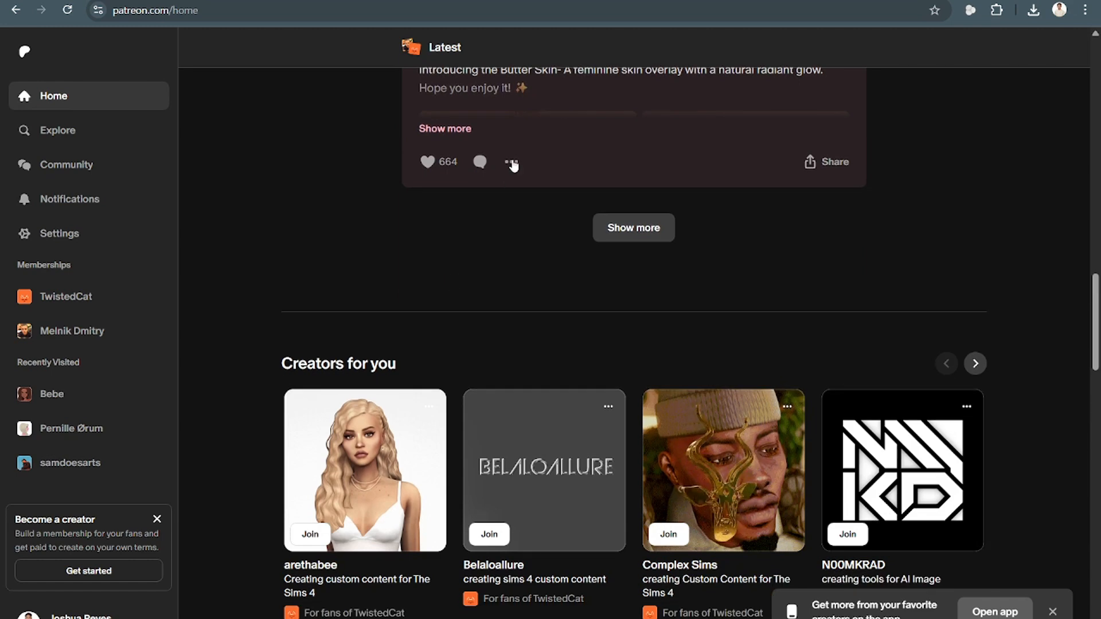
scroll(down, 3)
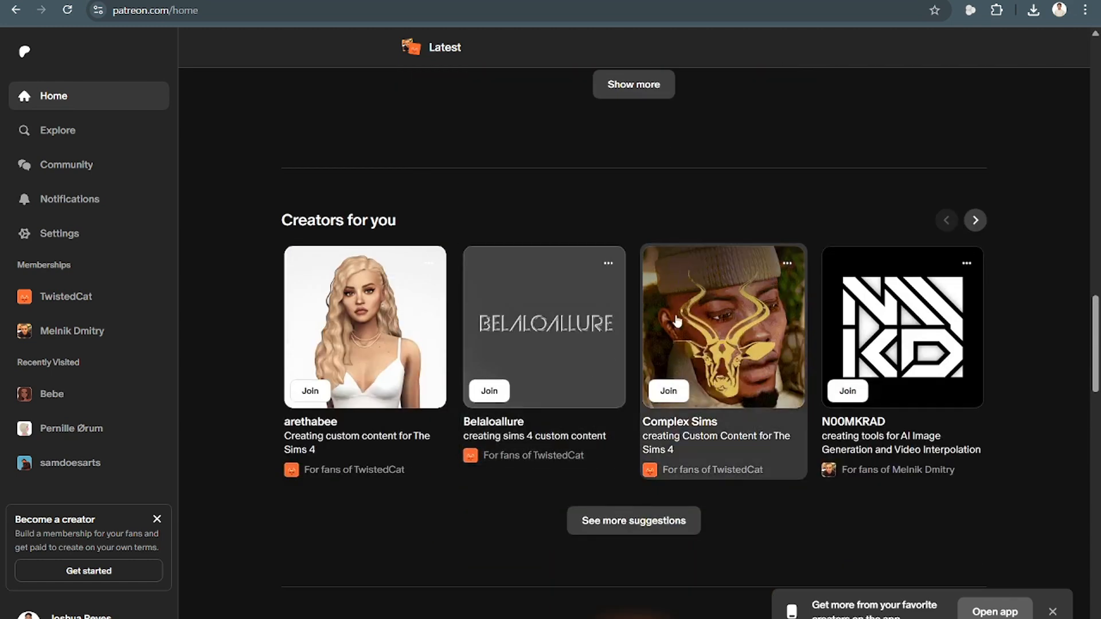
click(723, 327)
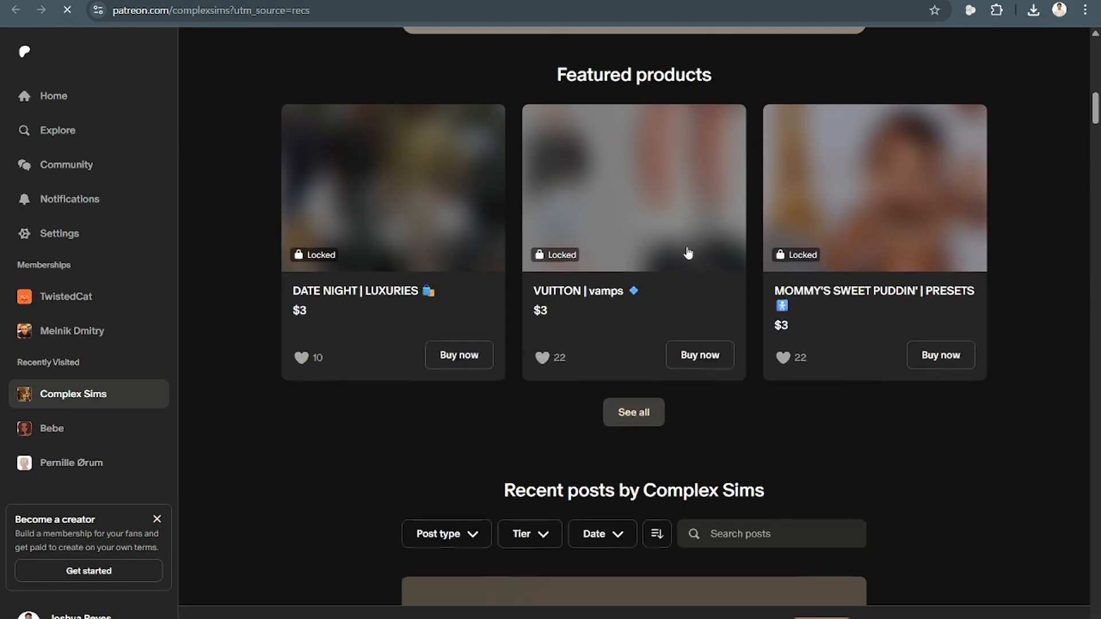
Return to the Patreon home feed and scroll through TwistedCat's latest posts
click(631, 187)
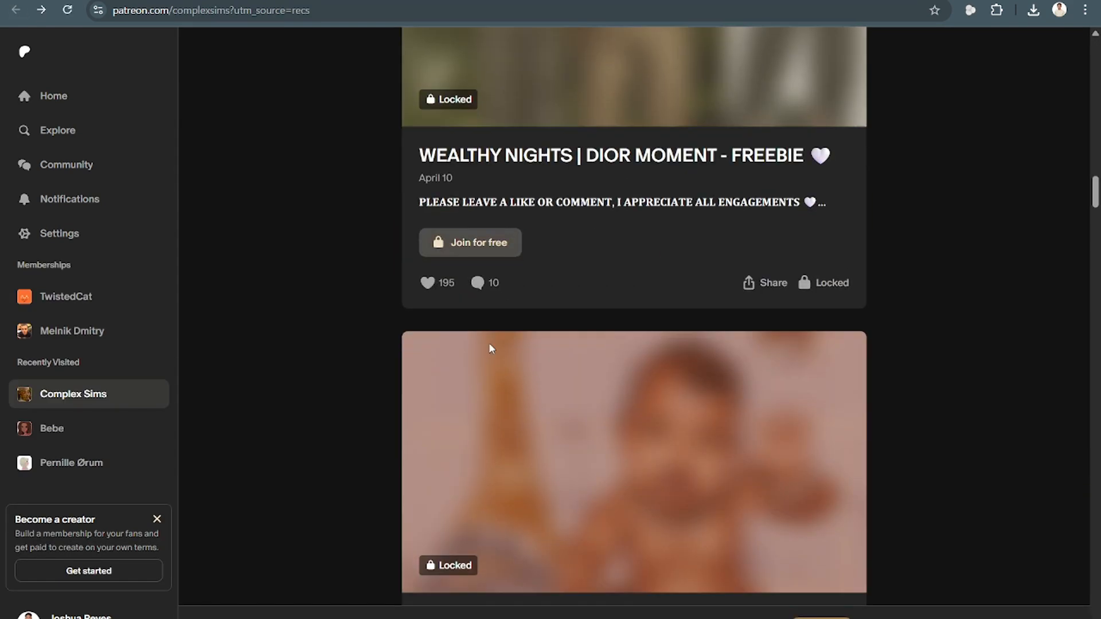
scroll(down, 3)
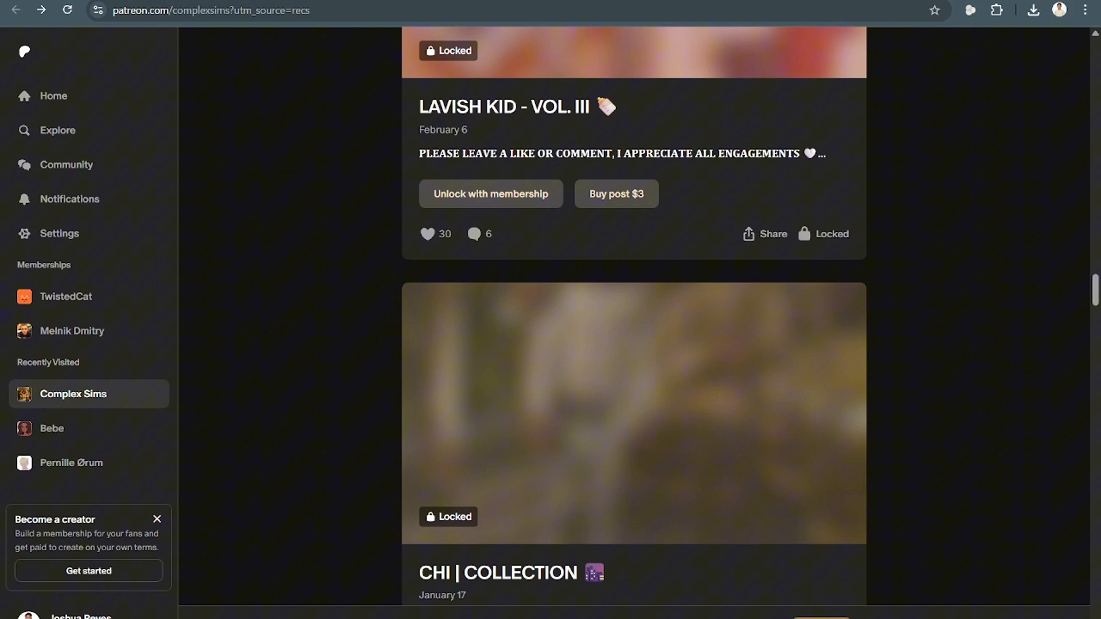
click(53, 96)
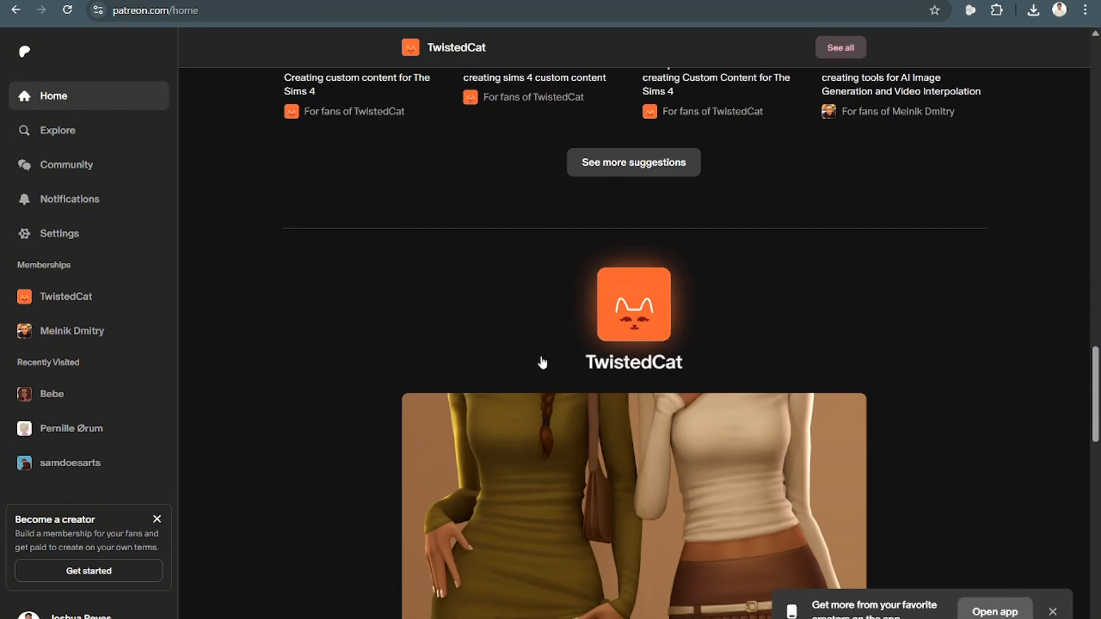
scroll(down, 3)
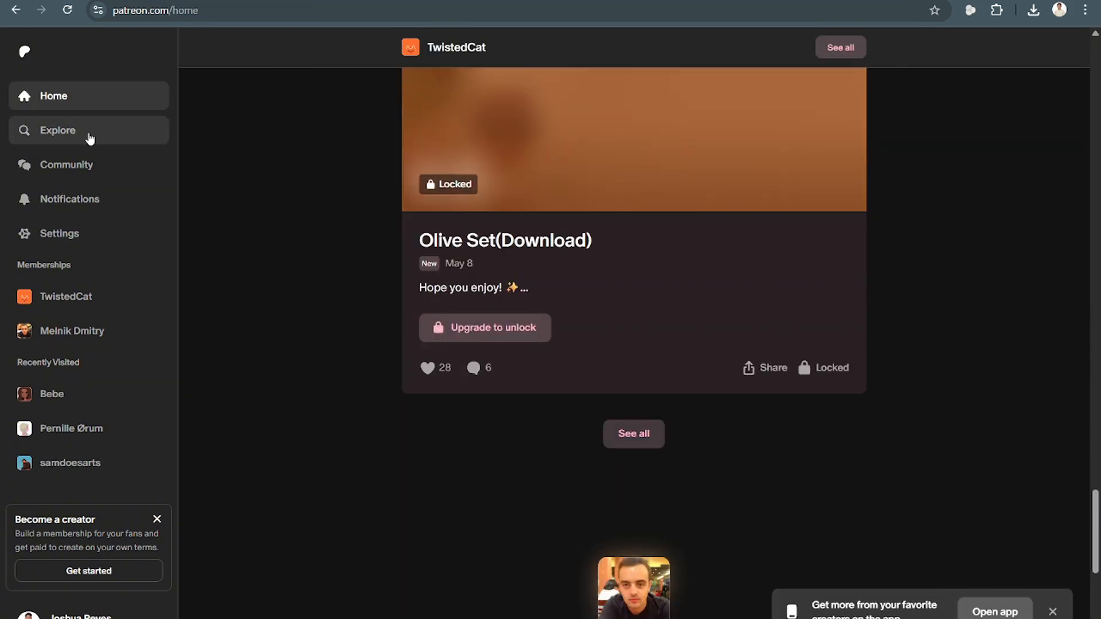
Browse Explore's Video games topic and open JulioNIB's creator page
click(58, 131)
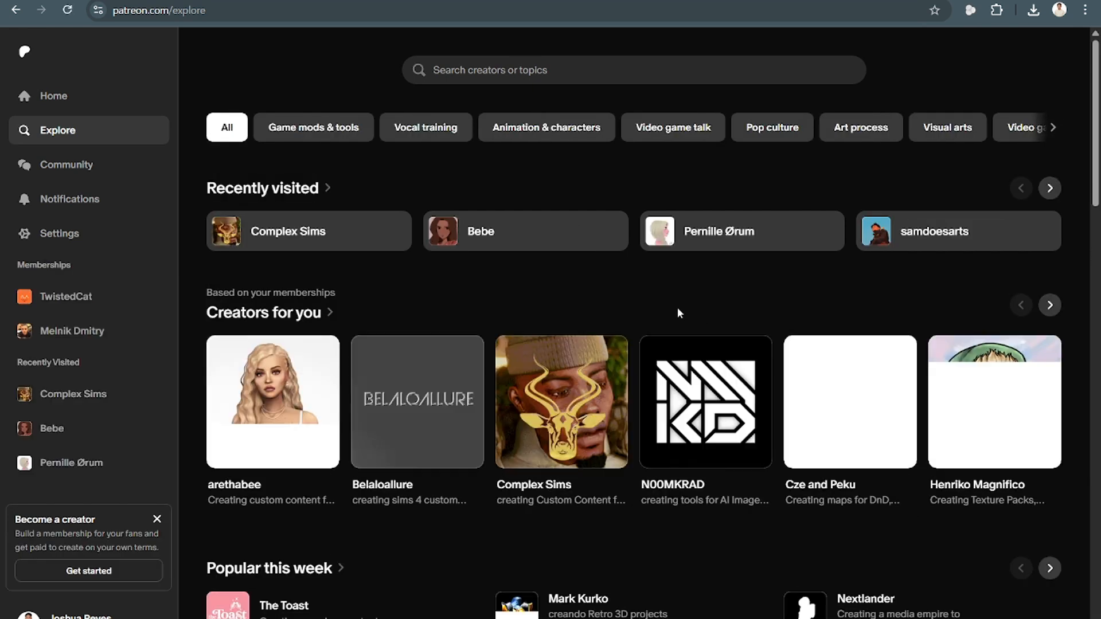
scroll(down, 3)
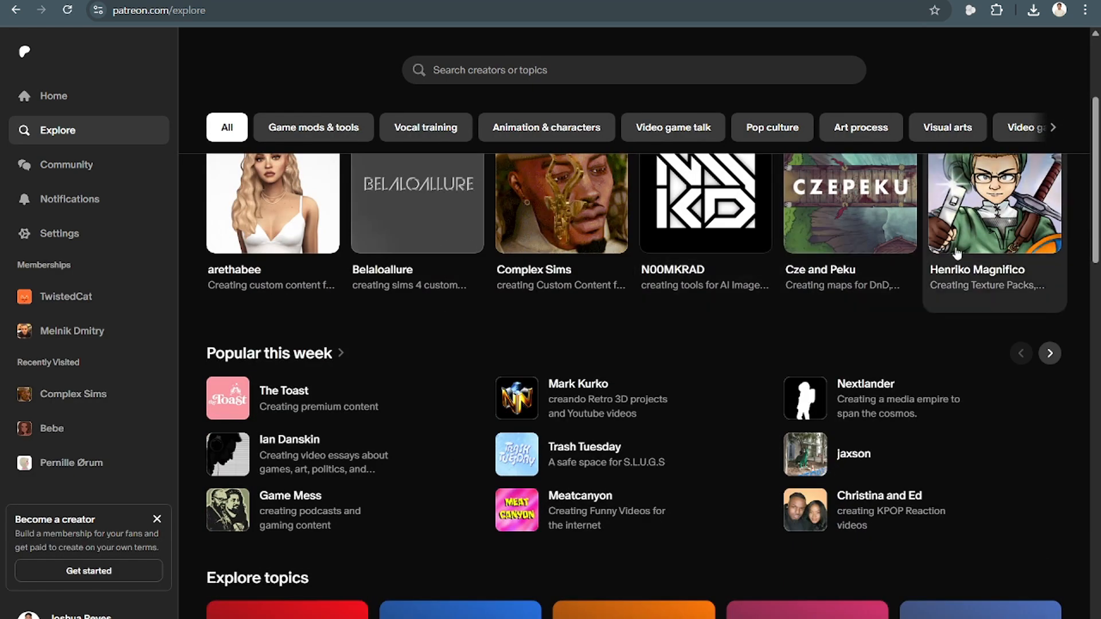
scroll(down, 3)
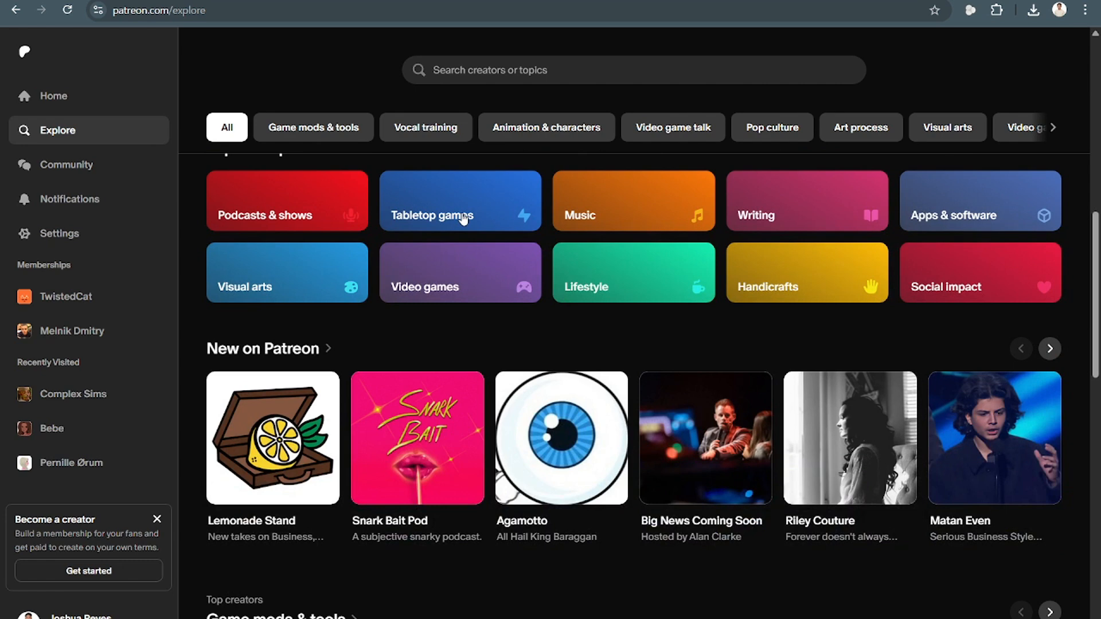
mouse_move(607, 269)
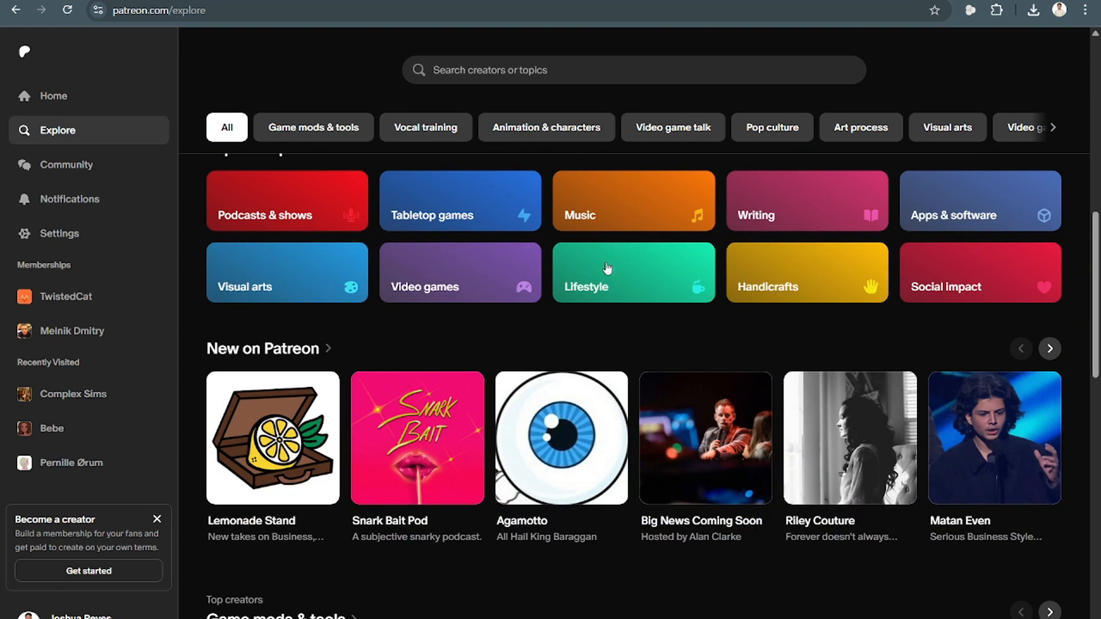
click(460, 272)
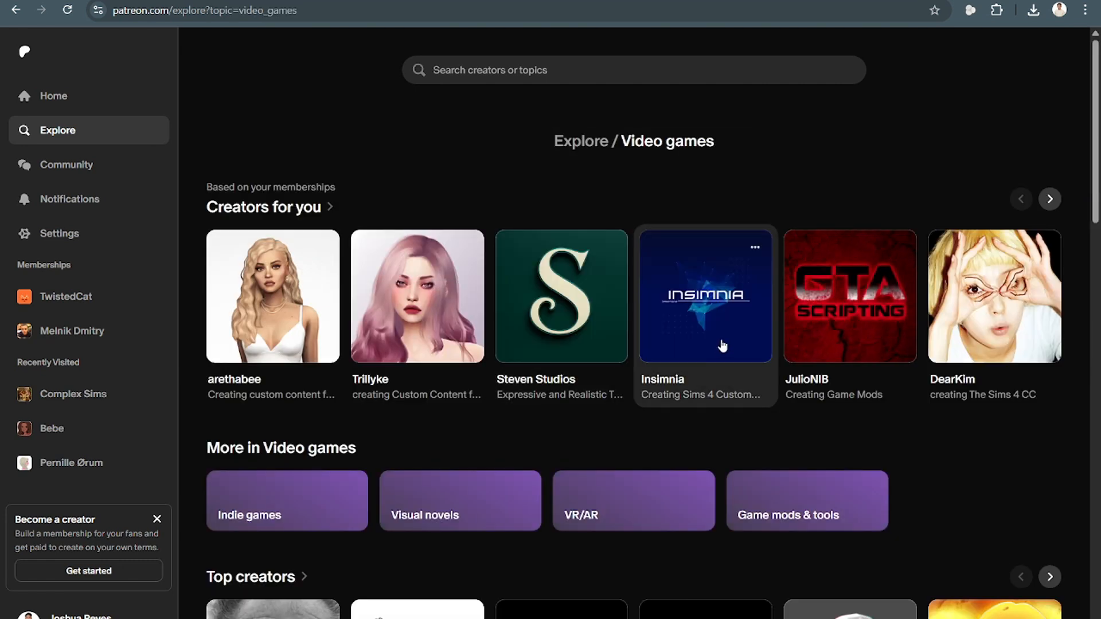
scroll(down, 3)
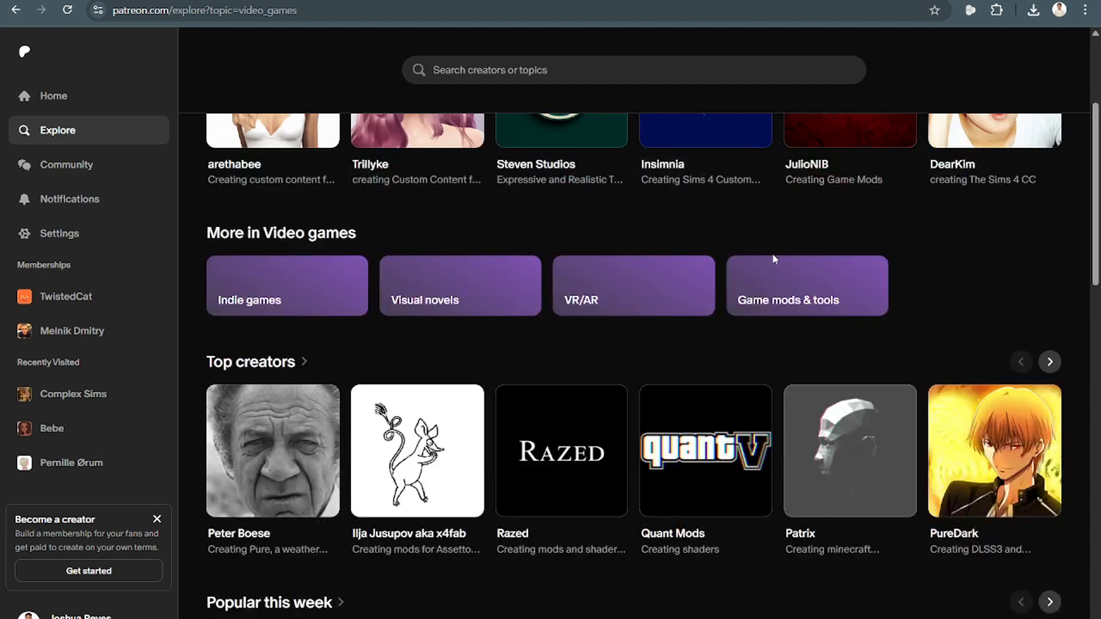
scroll(down, 3)
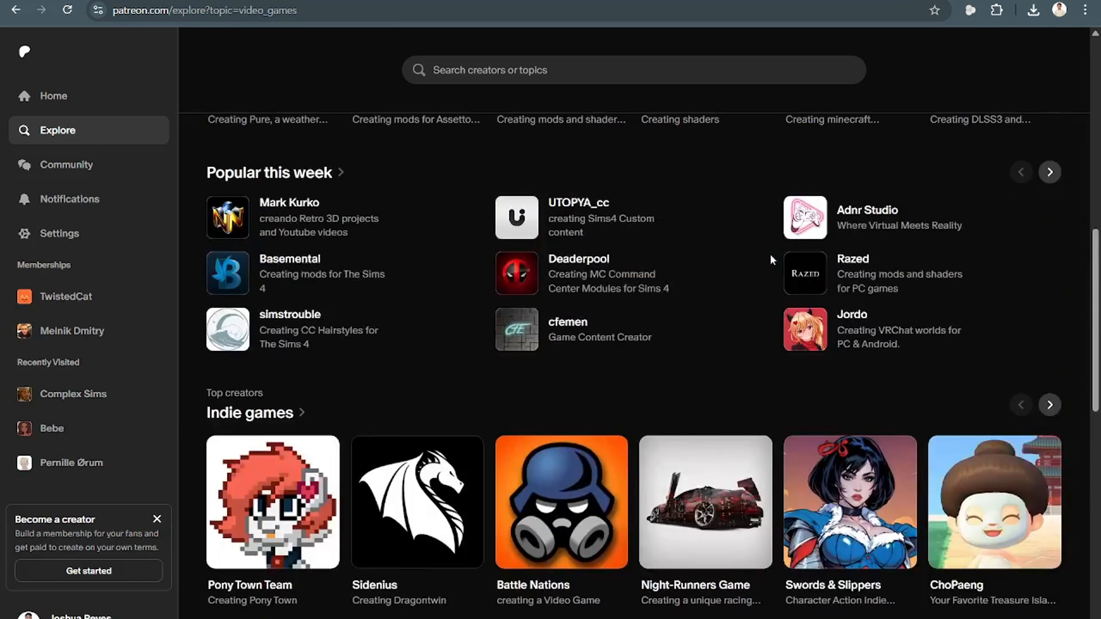
right_click(850, 295)
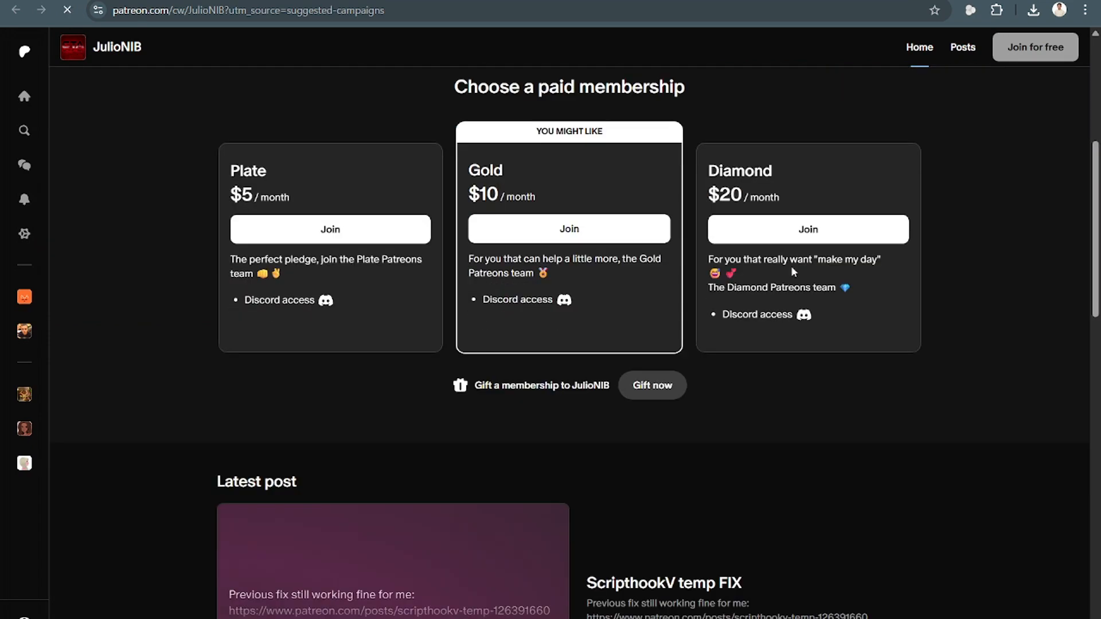
Join JulioNIB free, skip upgrade and recommendations, and open the Superman v2.2 basic update post
click(1035, 47)
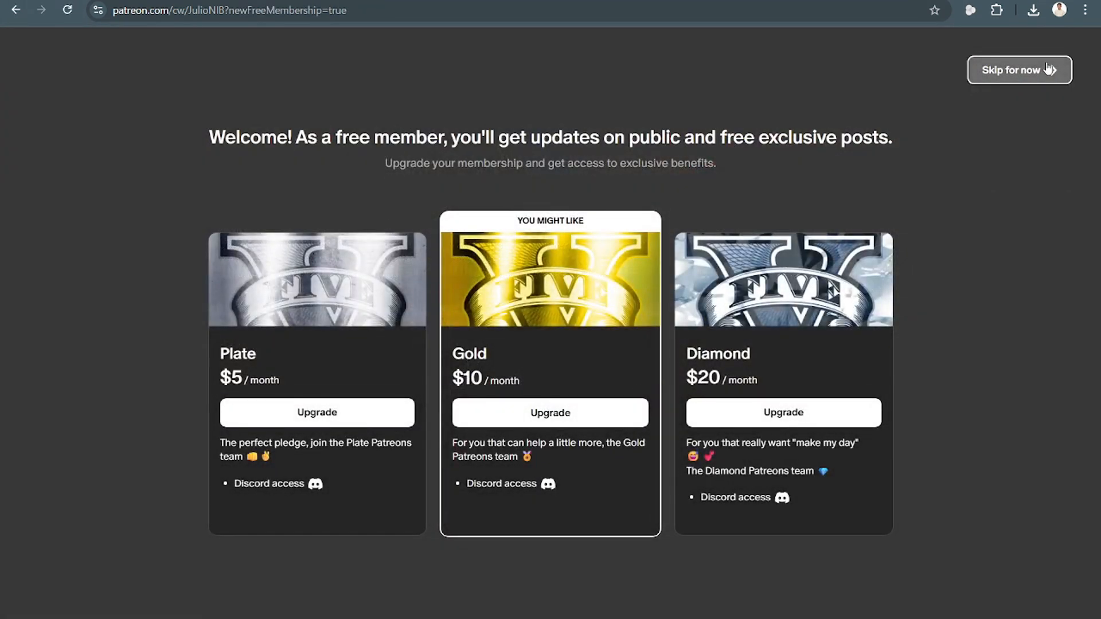
click(1017, 69)
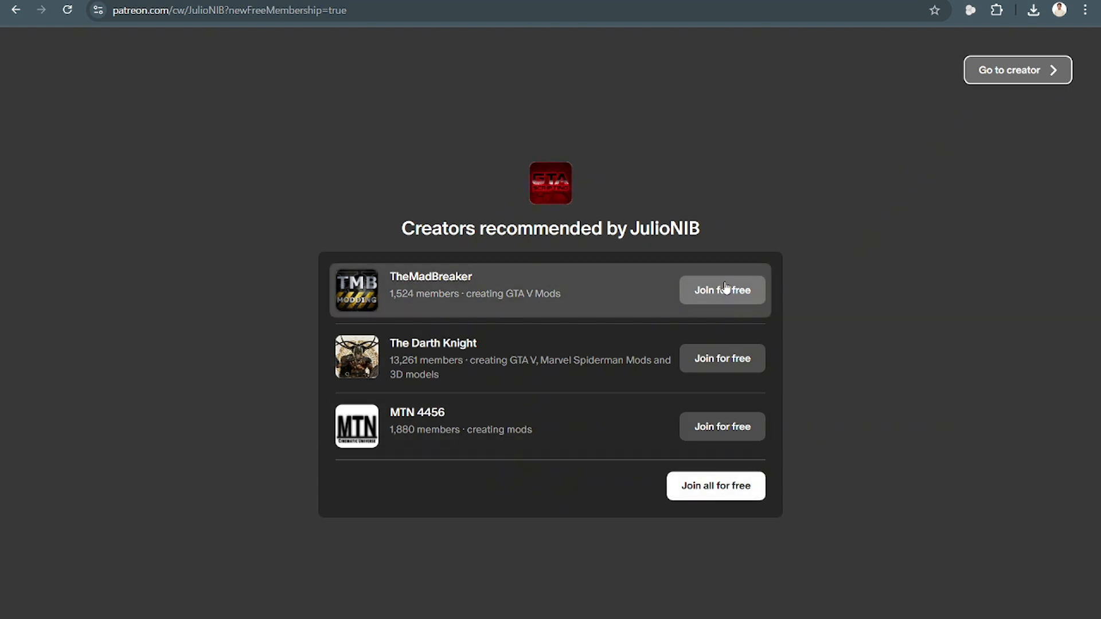
click(1016, 69)
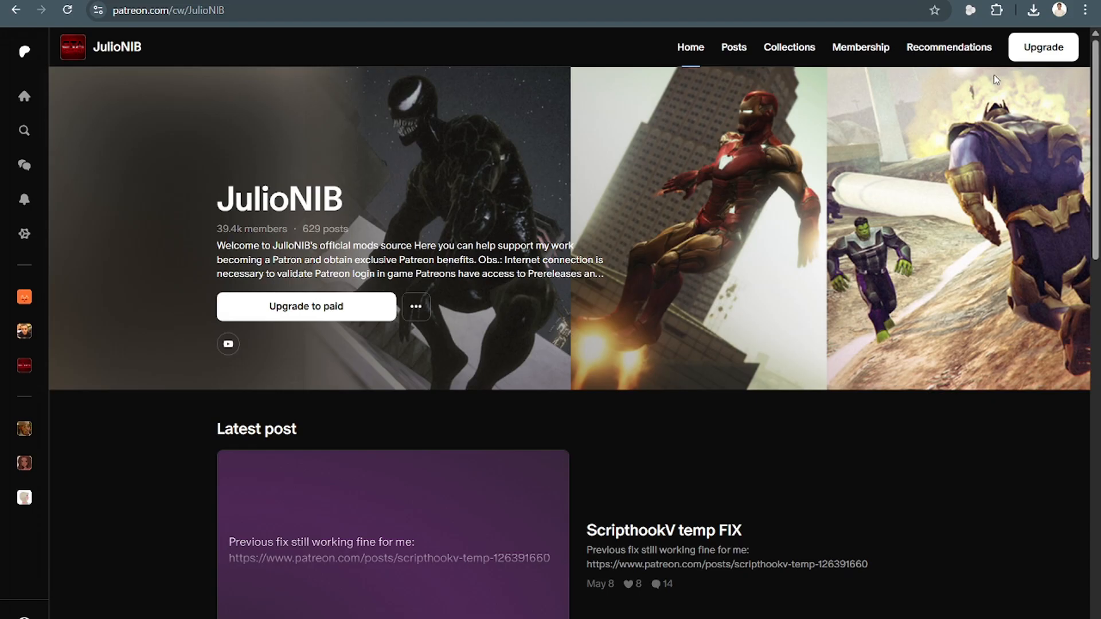
scroll(down, 3)
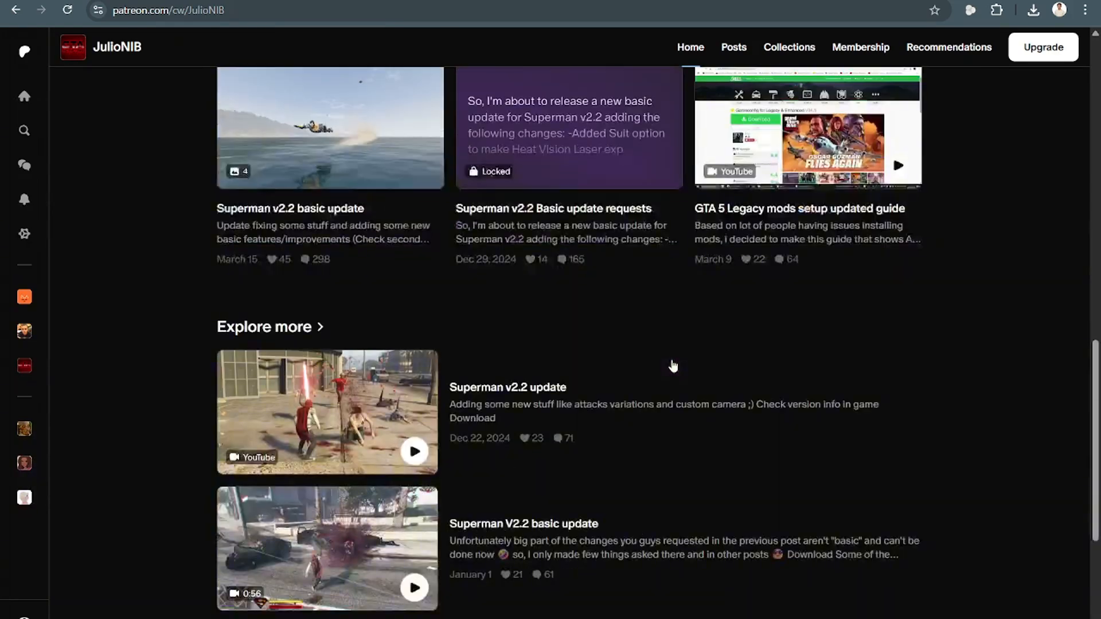
click(289, 208)
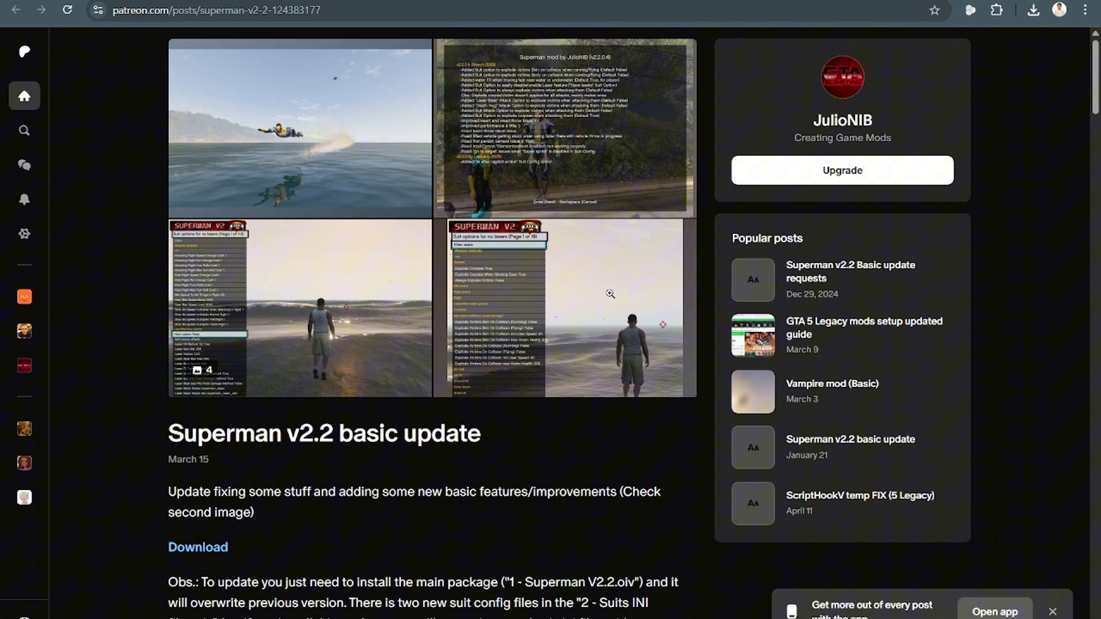
Go back, open the Superman v2.2 video post, and show DownloadHelper's detected 1080p MP4
right_click(610, 294)
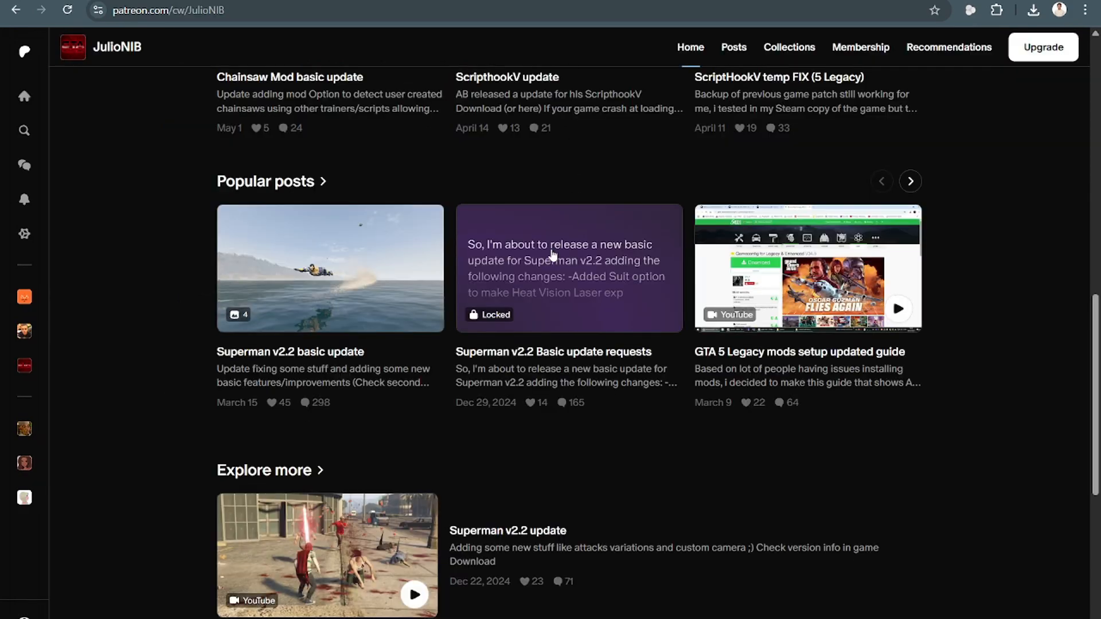
click(326, 554)
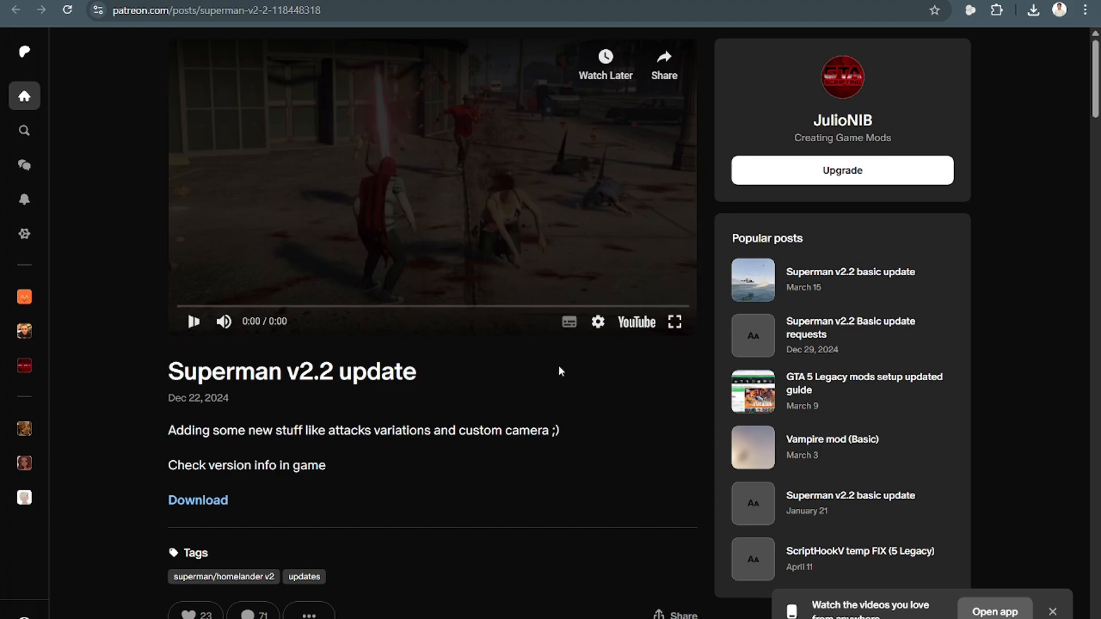
click(675, 322)
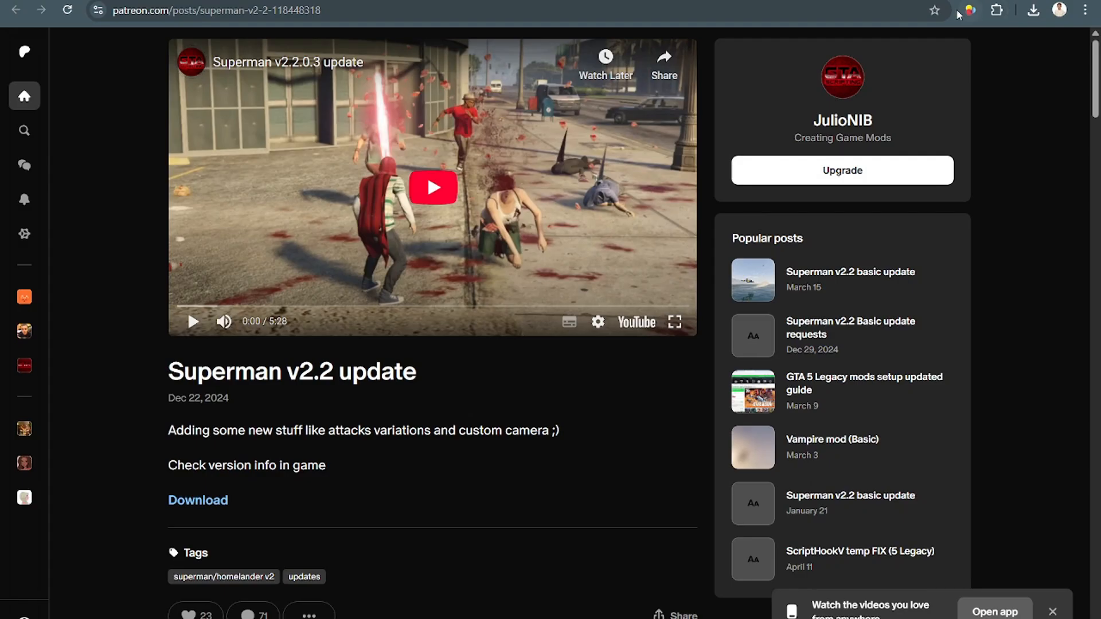
click(970, 10)
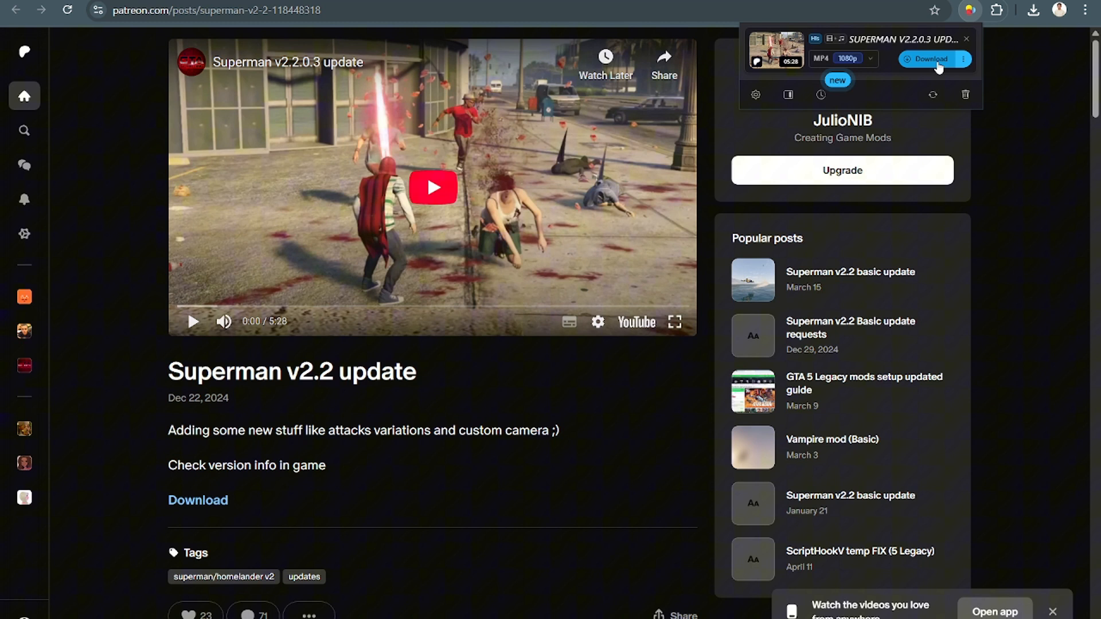
mouse_move(944, 70)
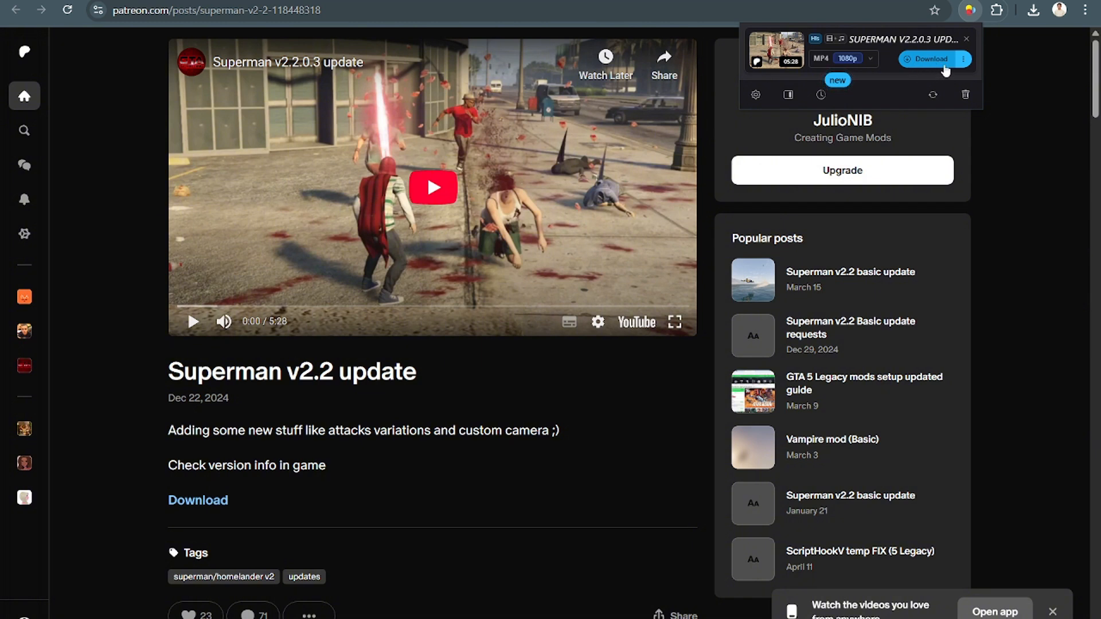
mouse_move(1015, 78)
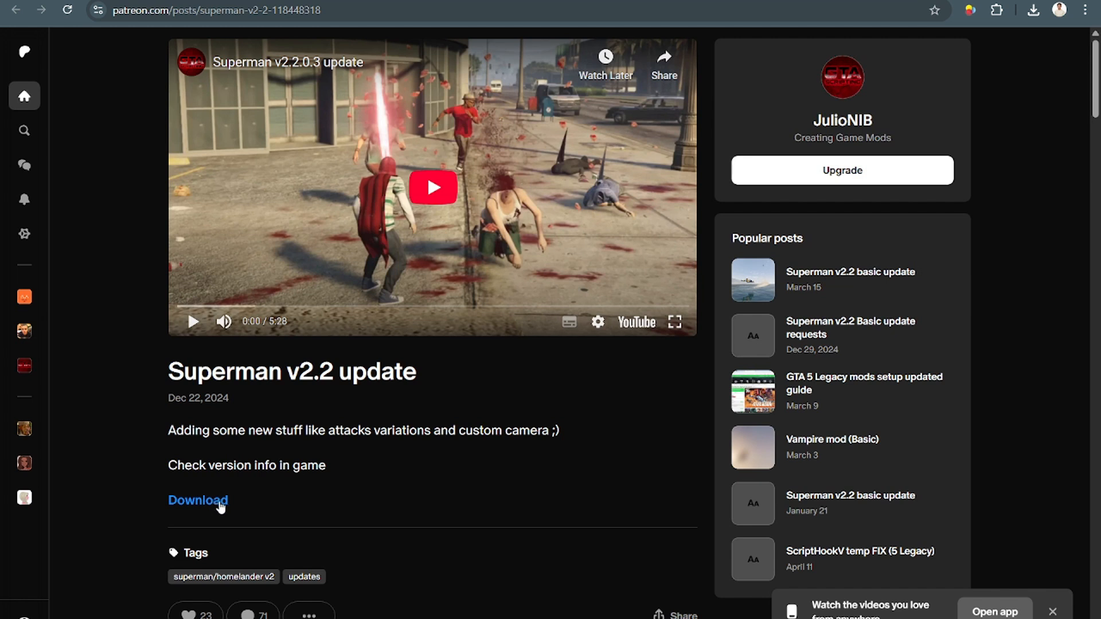
mouse_move(307, 484)
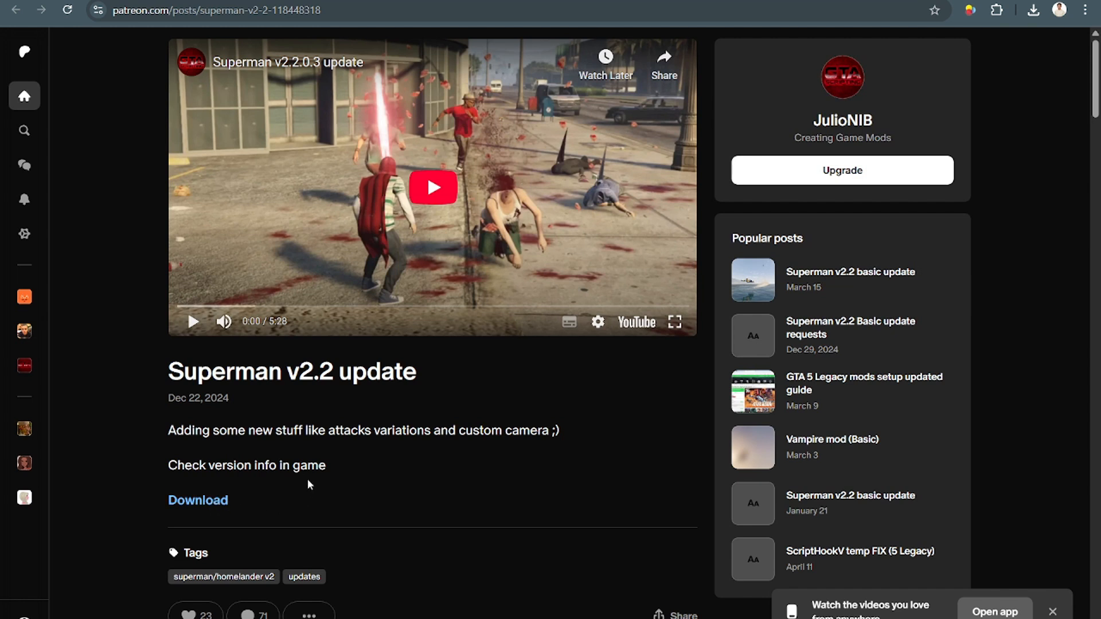